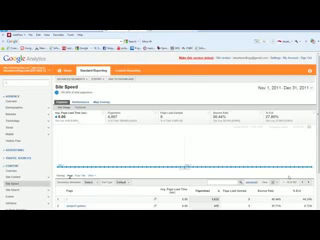
pyautogui.scroll(-3)
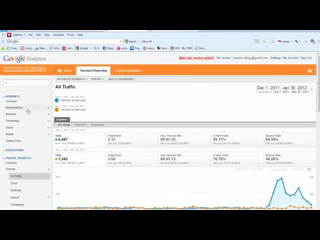
pyautogui.scroll(-3)
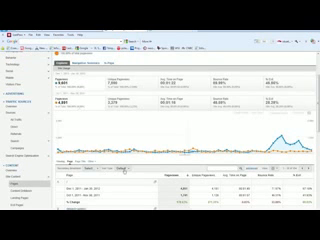
pyautogui.scroll(-3)
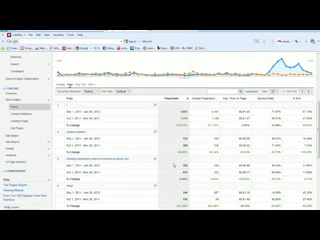
pyautogui.scroll(-3)
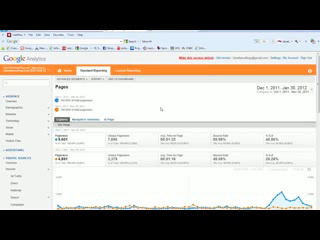
pyautogui.scroll(-3)
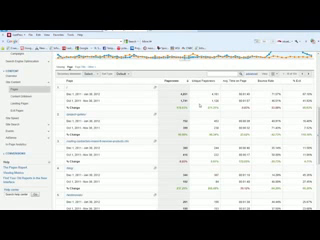
pyautogui.scroll(-3)
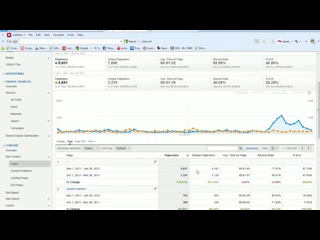
pyautogui.scroll(-3)
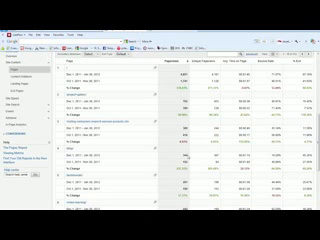
pyautogui.scroll(-3)
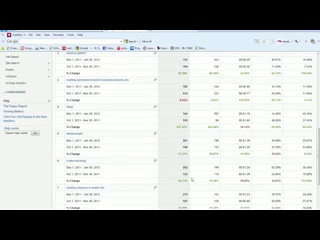
pyautogui.scroll(-3)
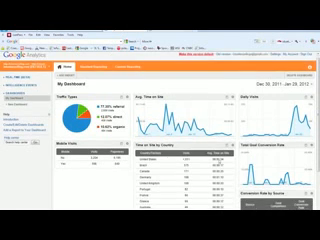
pyautogui.scroll(-3)
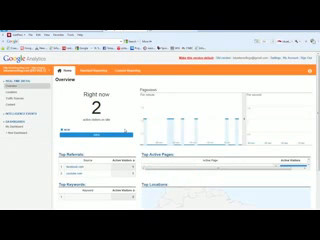
pyautogui.scroll(-3)
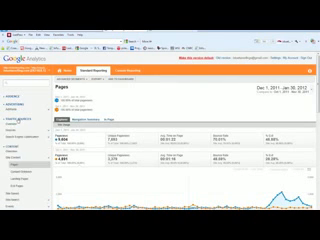
pyautogui.scroll(-3)
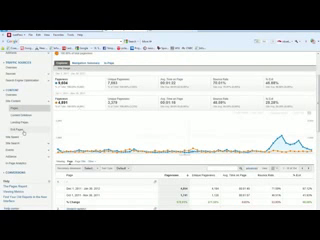